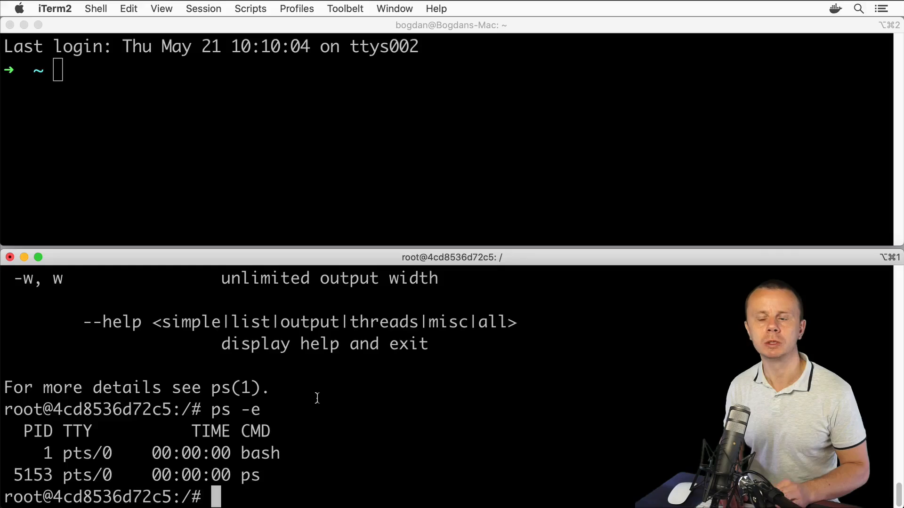
{"action": "type", "text": "top"}
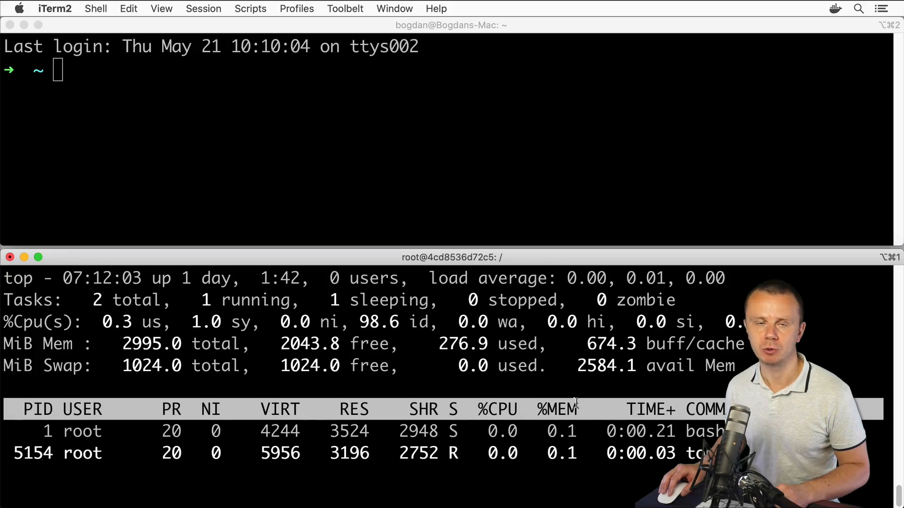
{"action": "mouse_move", "coordinate": [246, 90]}
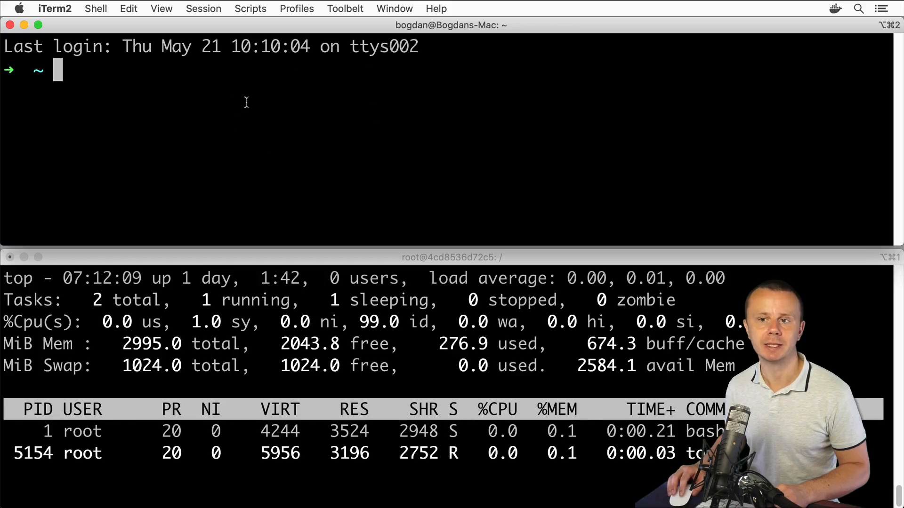
{"action": "mouse_move", "coordinate": [286, 354]}
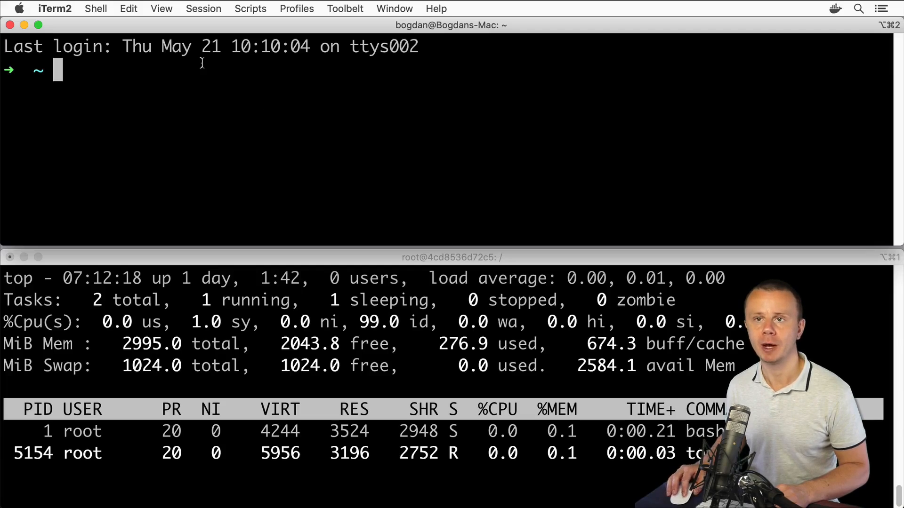
{"action": "type", "text": "docker ps"}
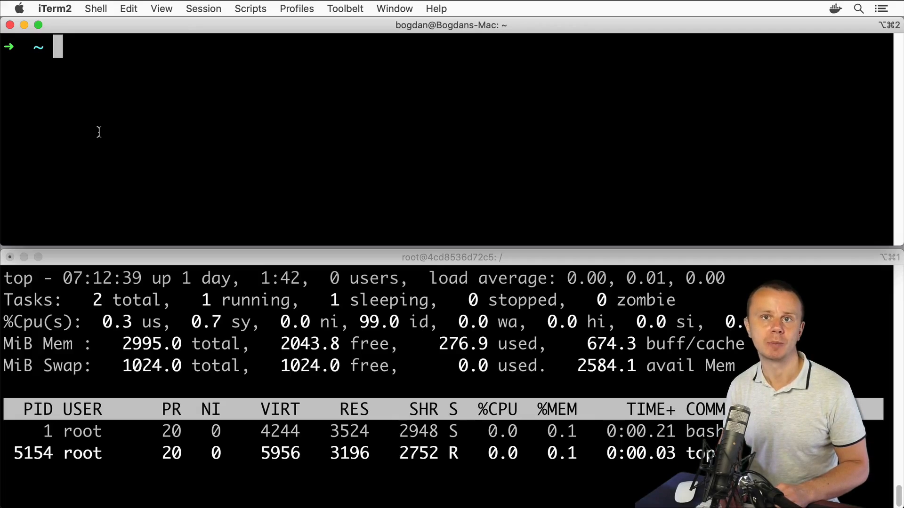
{"action": "type", "text": "docker"}
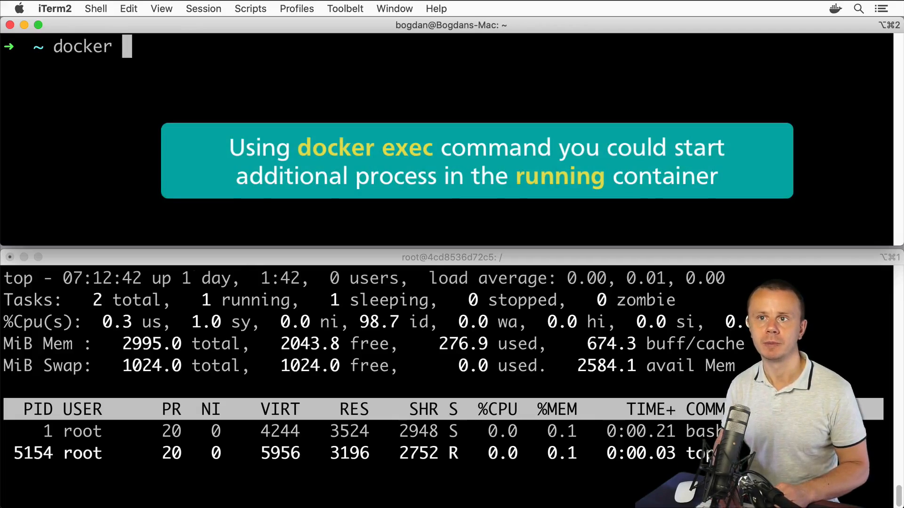
{"action": "type", "text": "exec -it"}
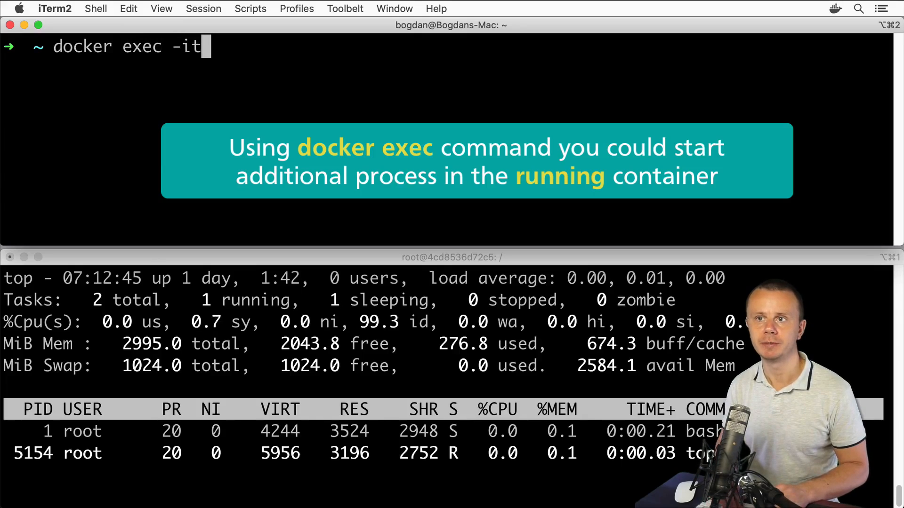
{"action": "type", "text": "4cd8536d72c5"}
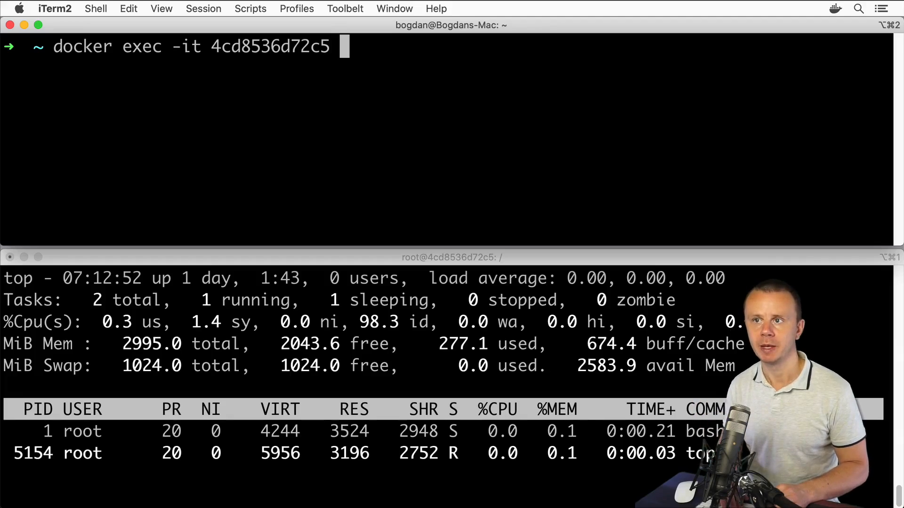
{"action": "type", "text": "bash"}
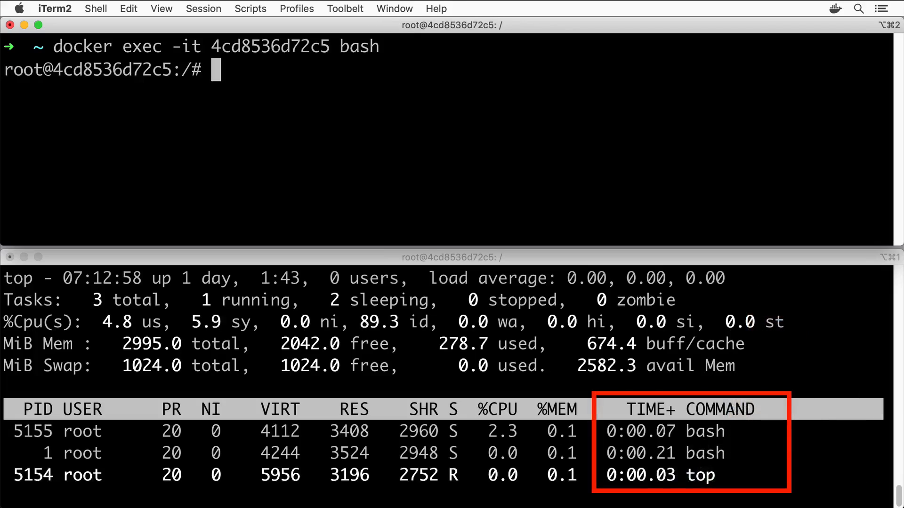
{"action": "mouse_move", "coordinate": [696, 464]}
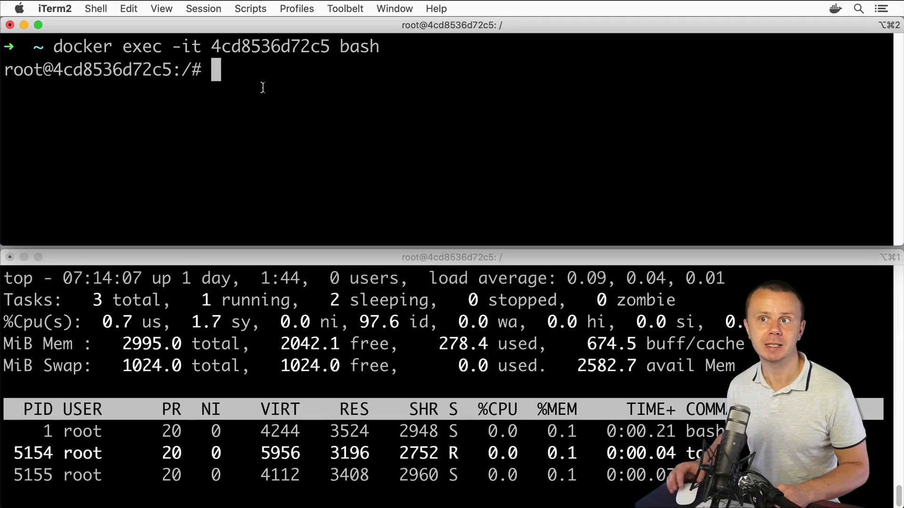
{"action": "type", "text": "ls"}
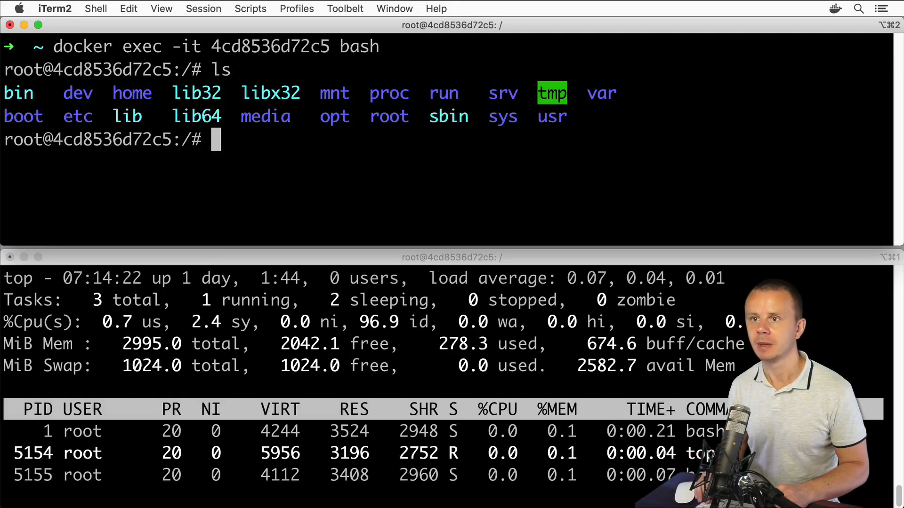
{"action": "mouse_move", "coordinate": [480, 145]}
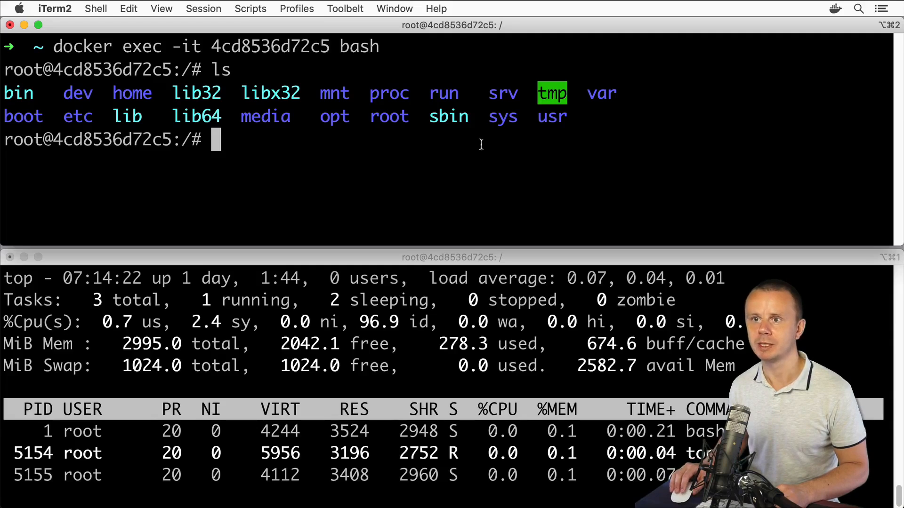
{"action": "type", "text": "ls"}
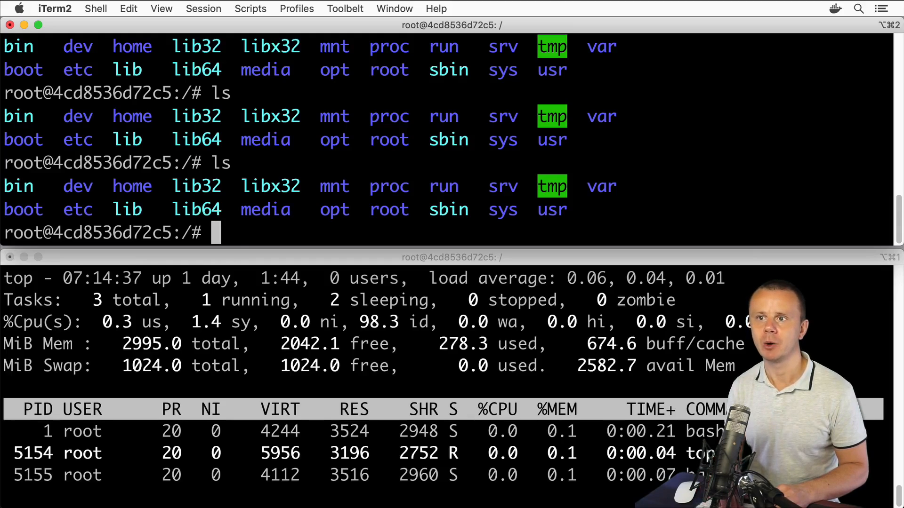
{"action": "type", "text": "mkdir test"}
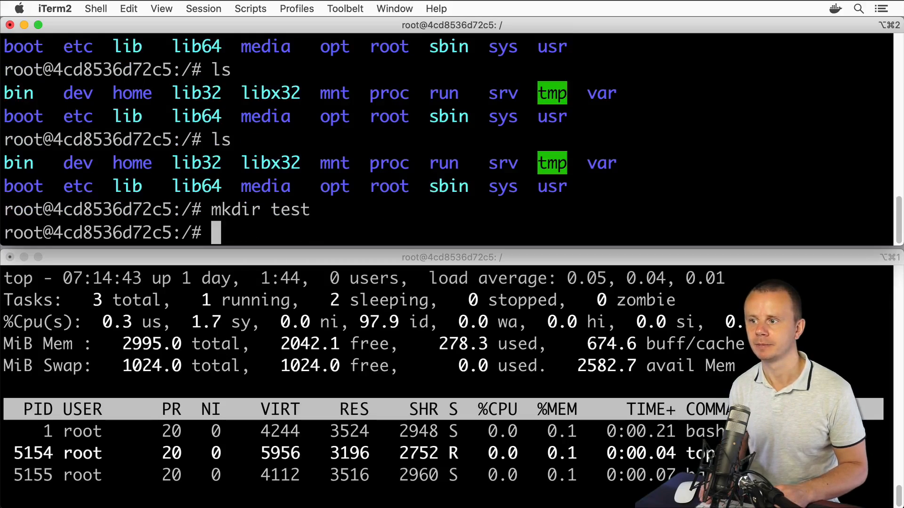
{"action": "type", "text": "mk"}
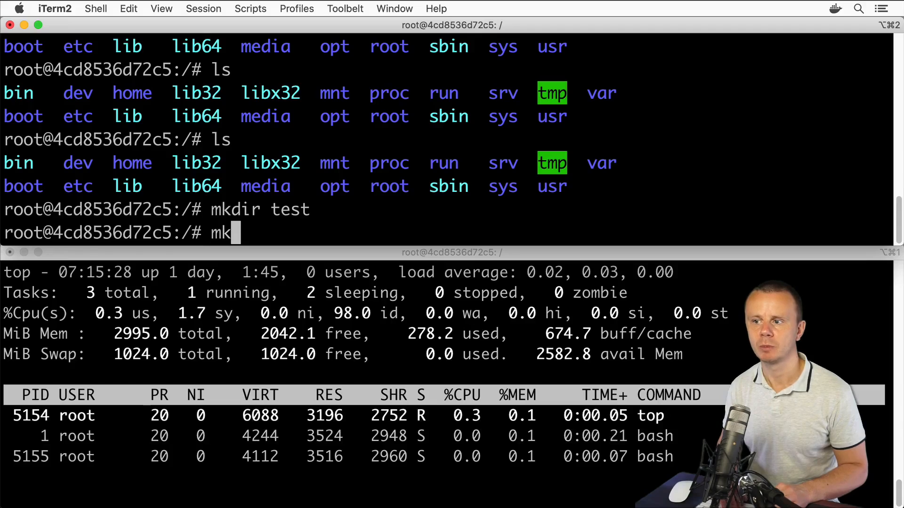
{"action": "type", "text": "dir test1"}
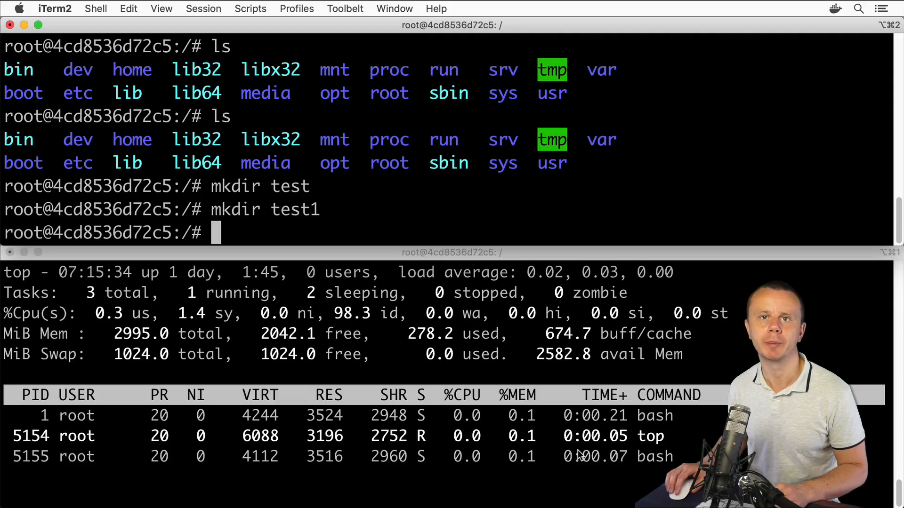
{"action": "type", "text": "rm test"}
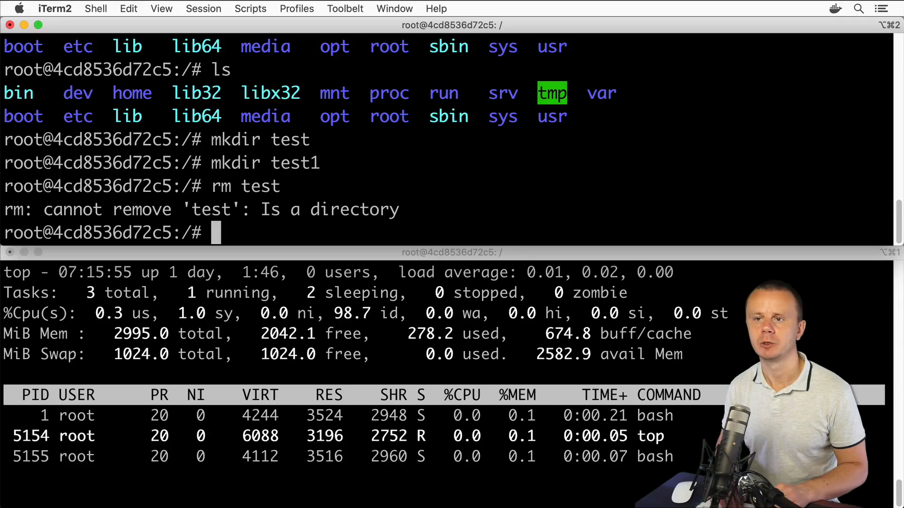
{"action": "type", "text": "rm"}
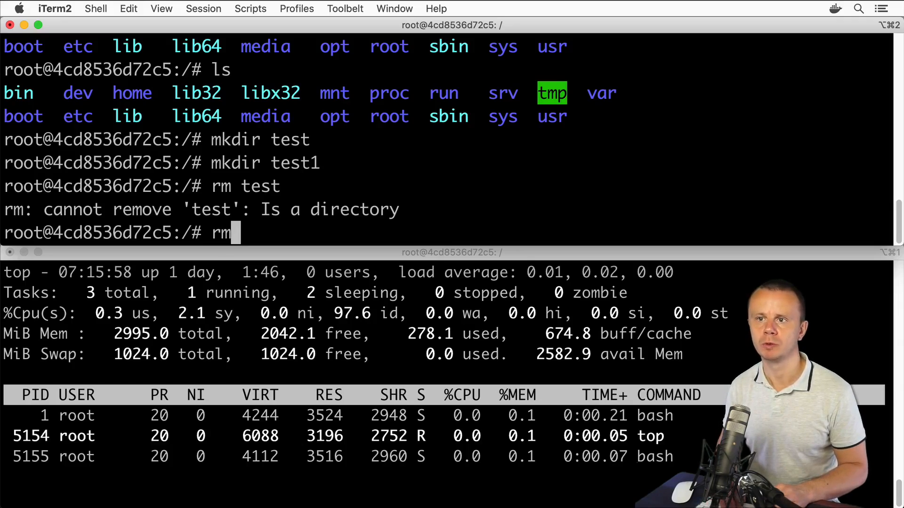
{"action": "type", "text": "-r"}
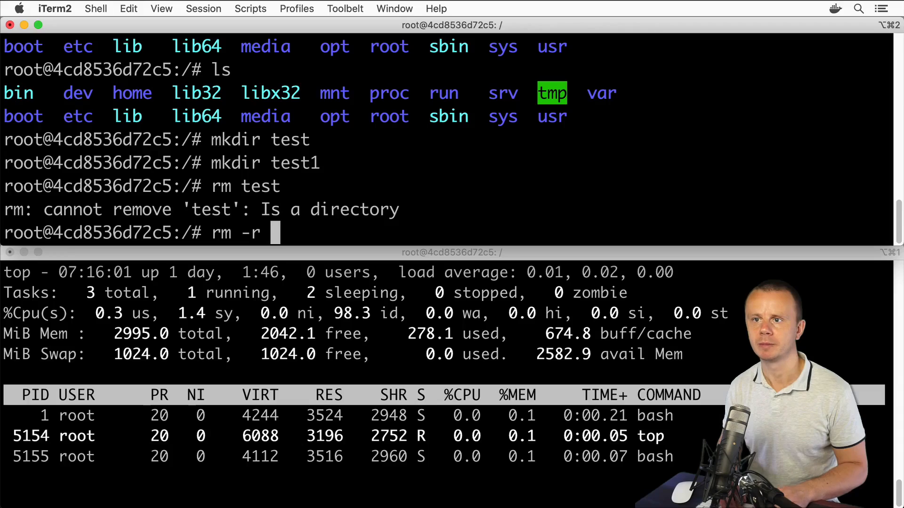
{"action": "type", "text": "test"}
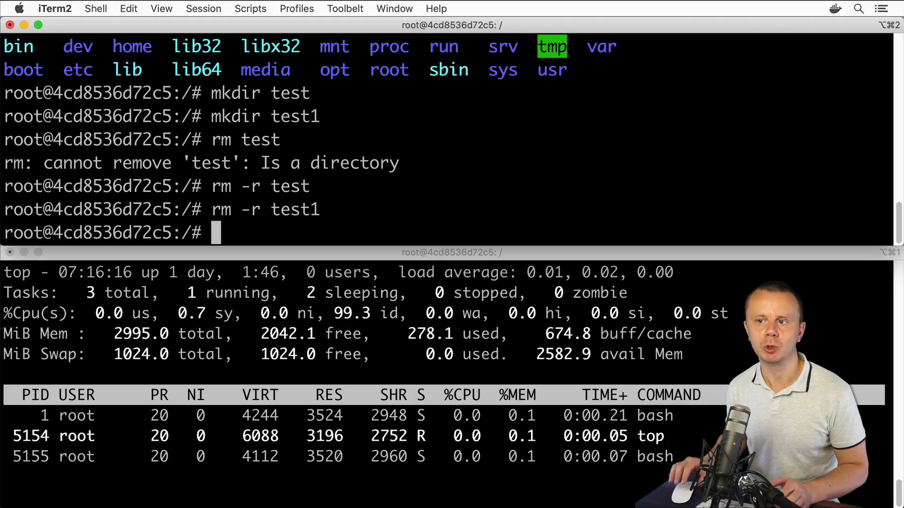
{"action": "mouse_move", "coordinate": [434, 383]}
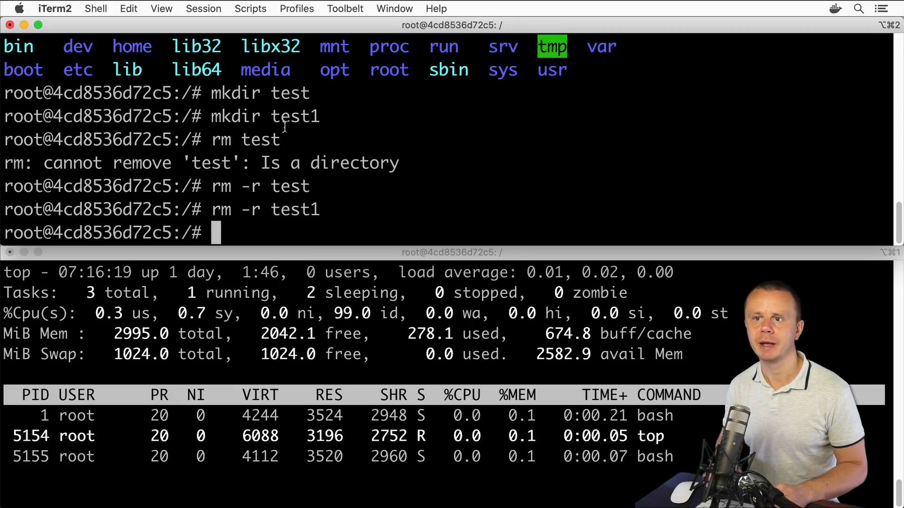
{"action": "type", "text": "exit"}
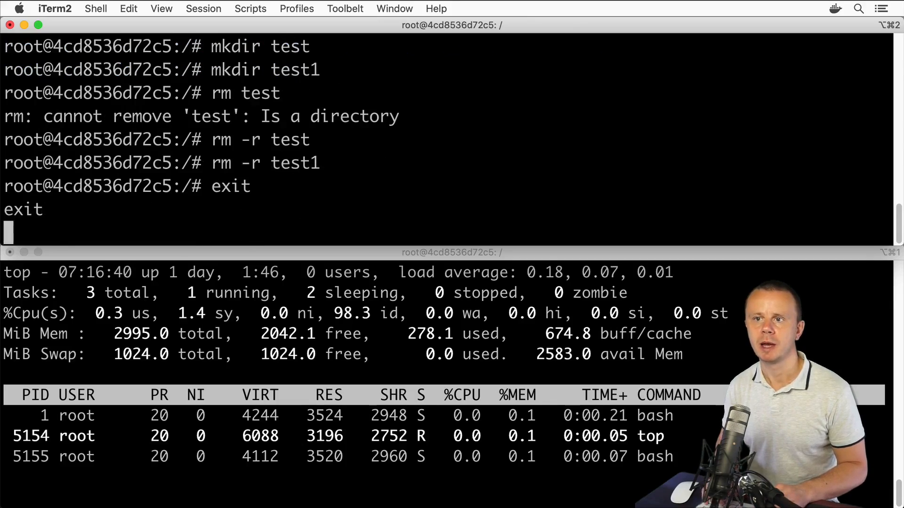
{"action": "type", "text": "docker exec -it 4cd8536d72c5 bash"}
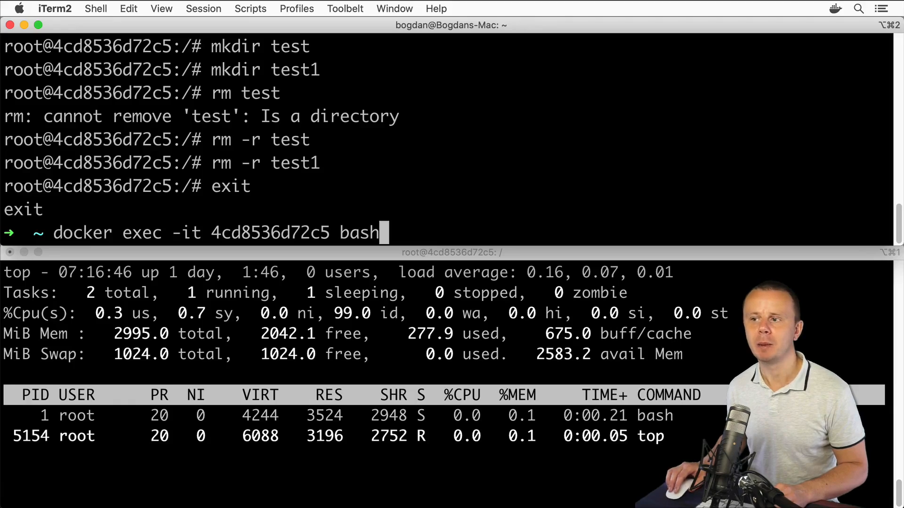
{"action": "mouse_move", "coordinate": [689, 436]}
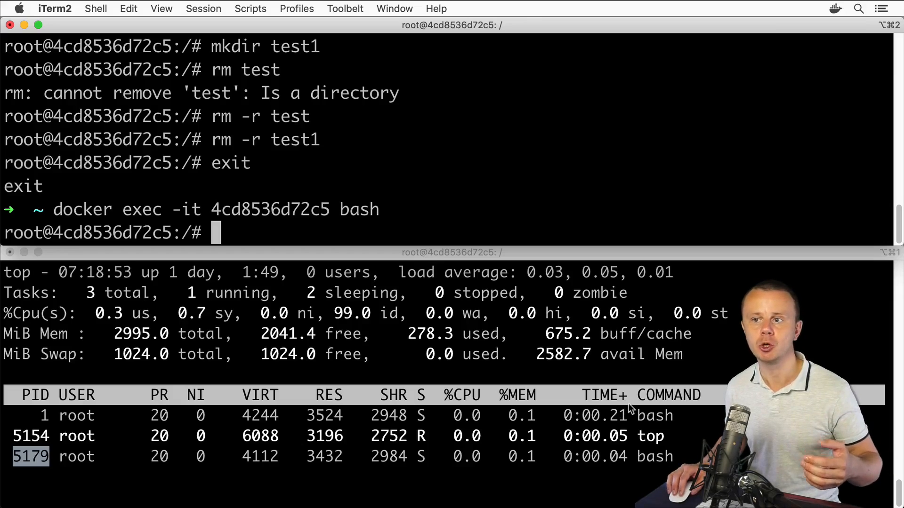
{"action": "mouse_move", "coordinate": [279, 349]}
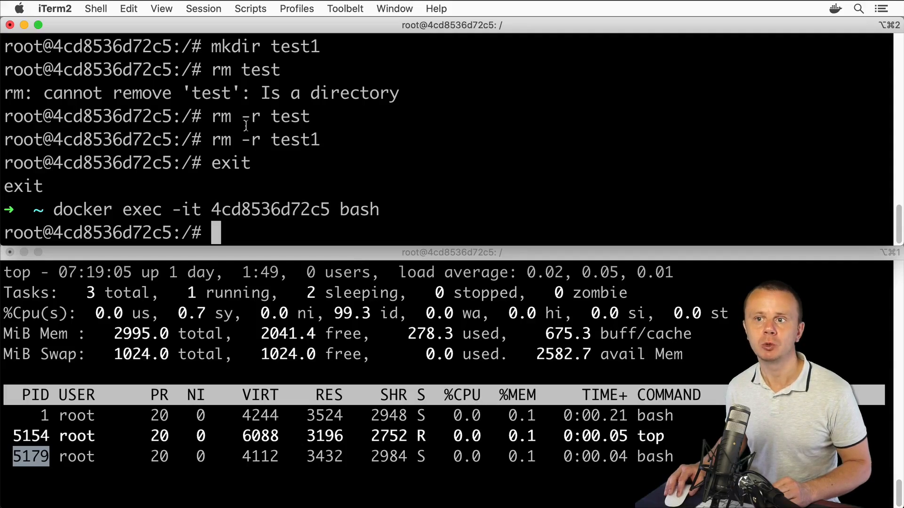
{"action": "type", "text": "kill"}
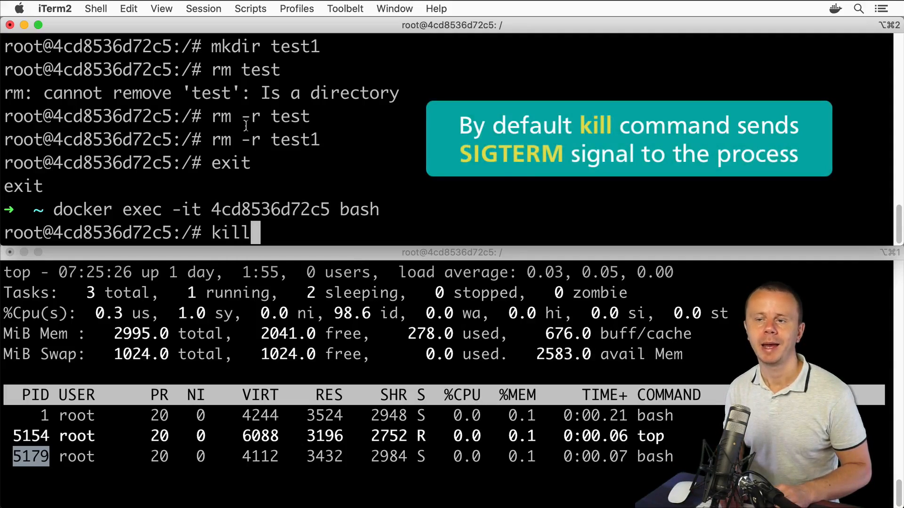
{"action": "type", "text": "\" \""}
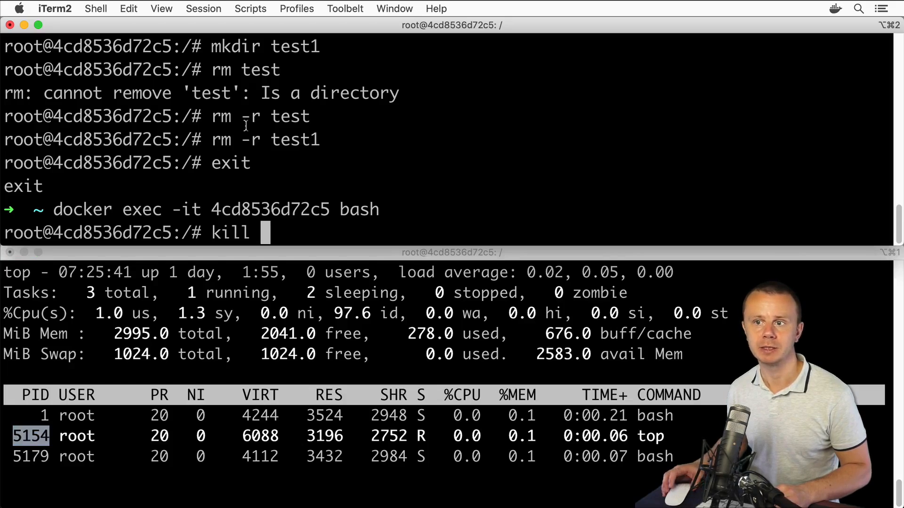
{"action": "type", "text": "5154"}
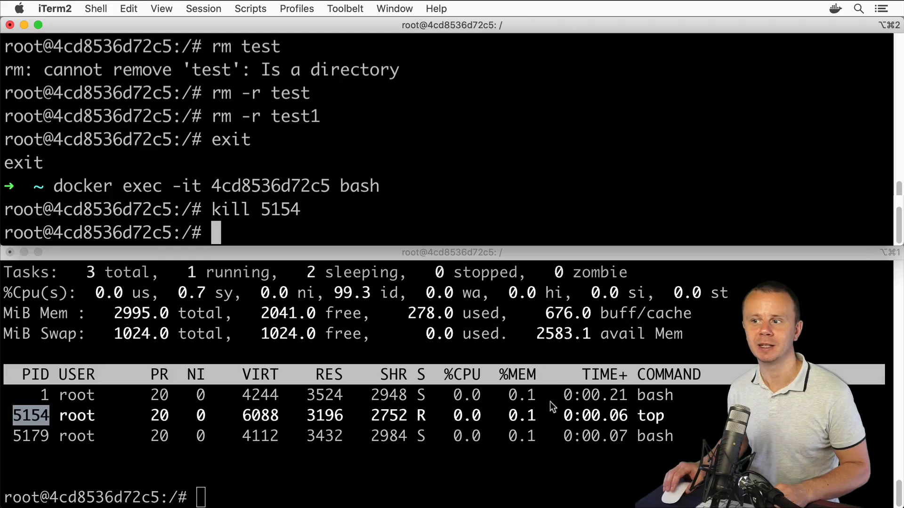
{"action": "mouse_move", "coordinate": [383, 403]}
{"action": "type", "text": "ps"}
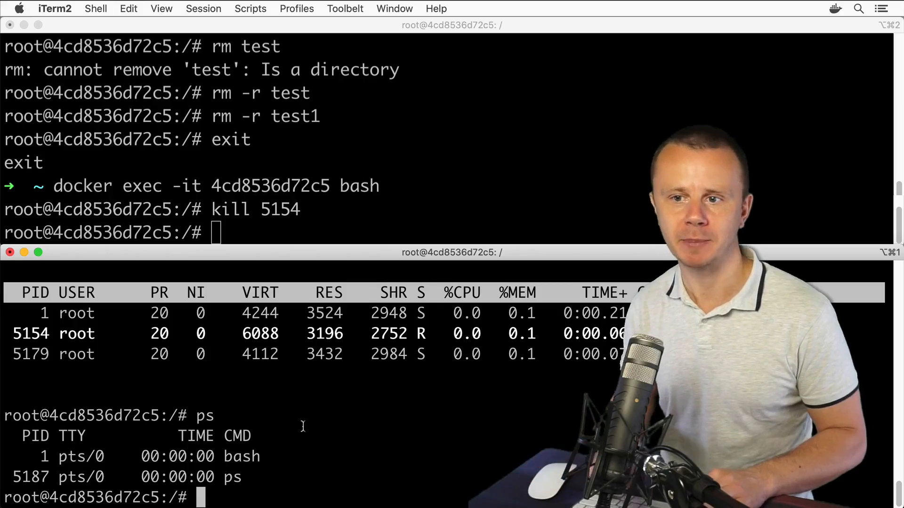
{"action": "type", "text": "htop"}
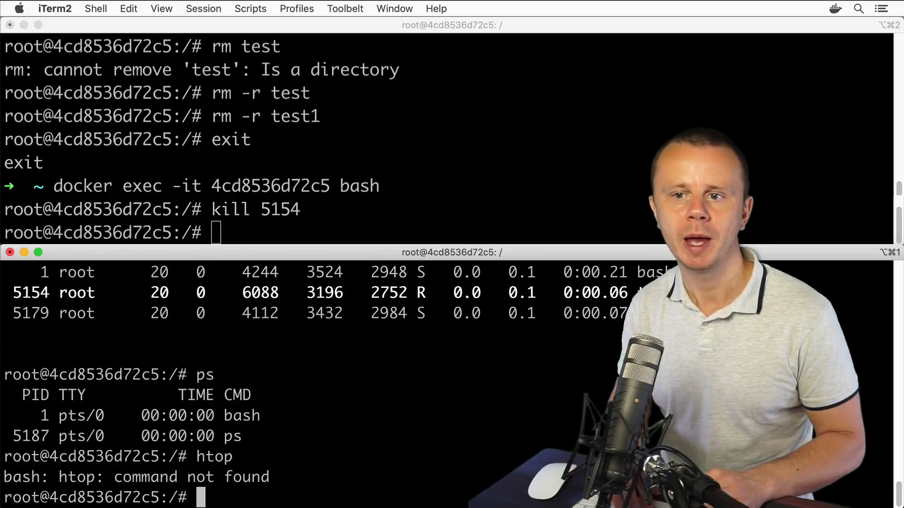